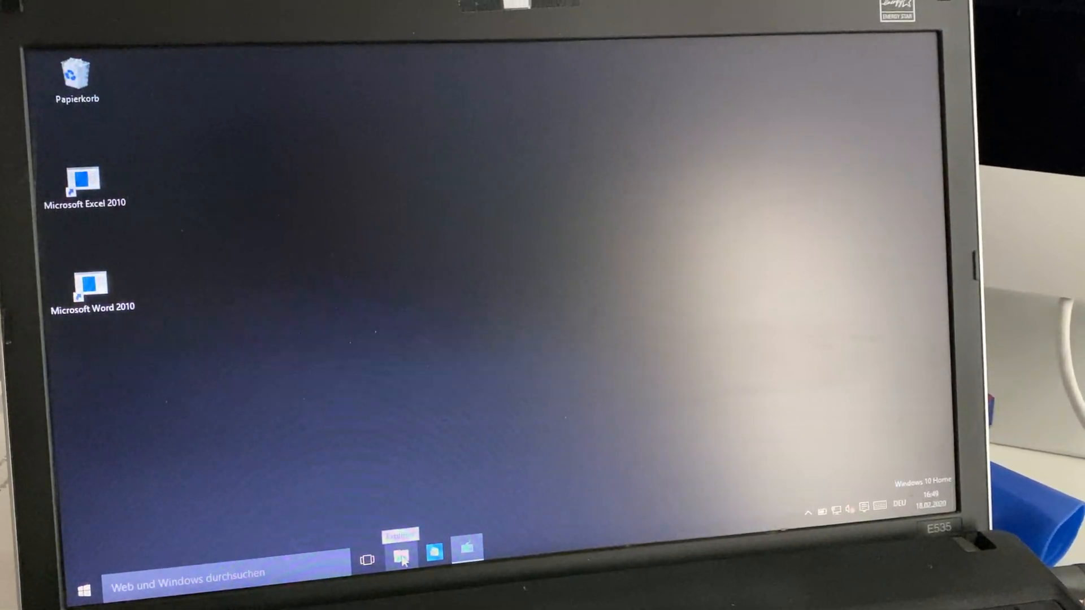
# - Open File Explorer from the taskbar to show Quick access and the PC's drives
pyautogui.click(400, 558)
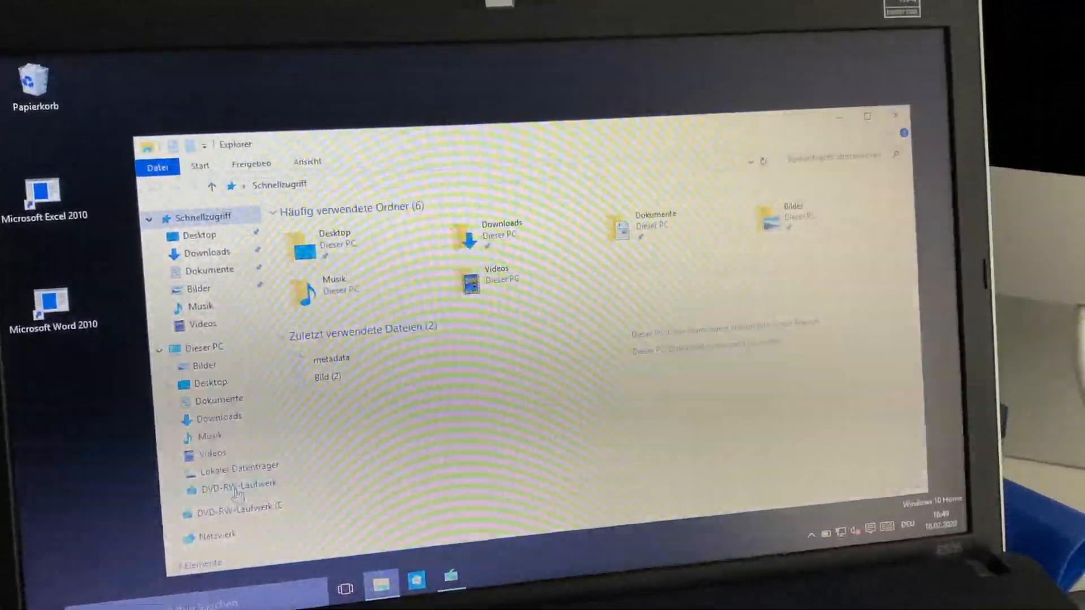
# - Open the DVD-RW installation disc and bring up the setup file's context menu
pyautogui.doubleClick(228, 486)
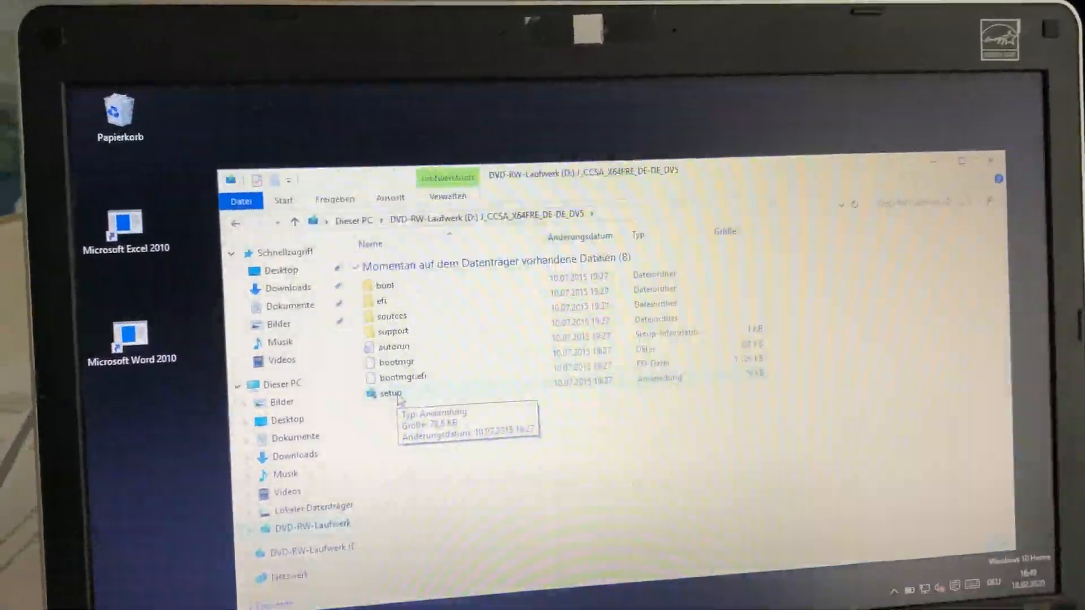
pyautogui.rightClick(390, 393)
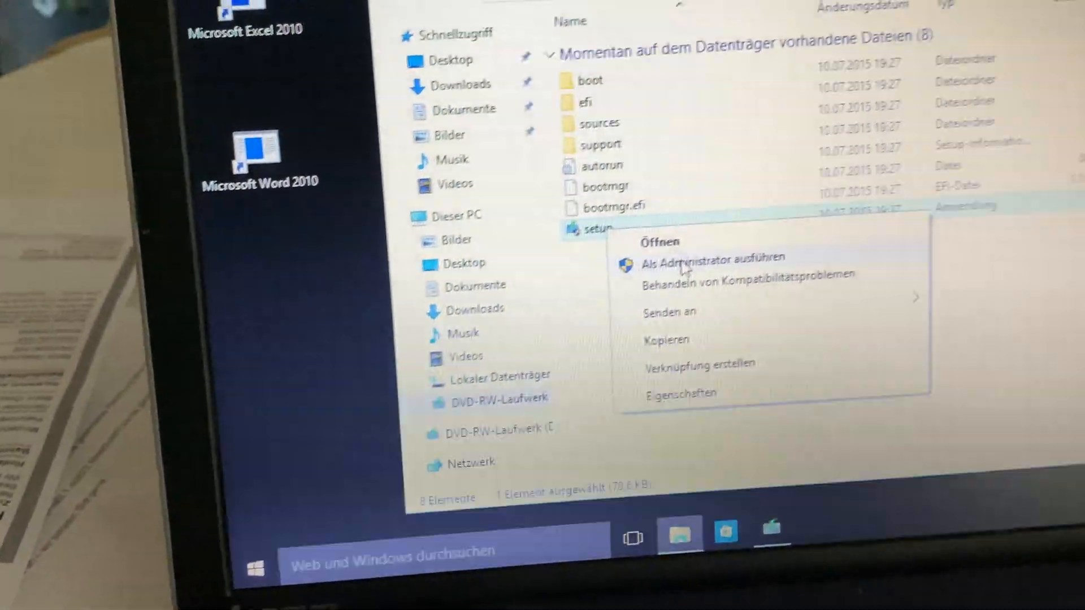
# - Run setup as administrator ('Als Administrator ausführen'), approve with 'Ja', and show its window
pyautogui.click(699, 259)
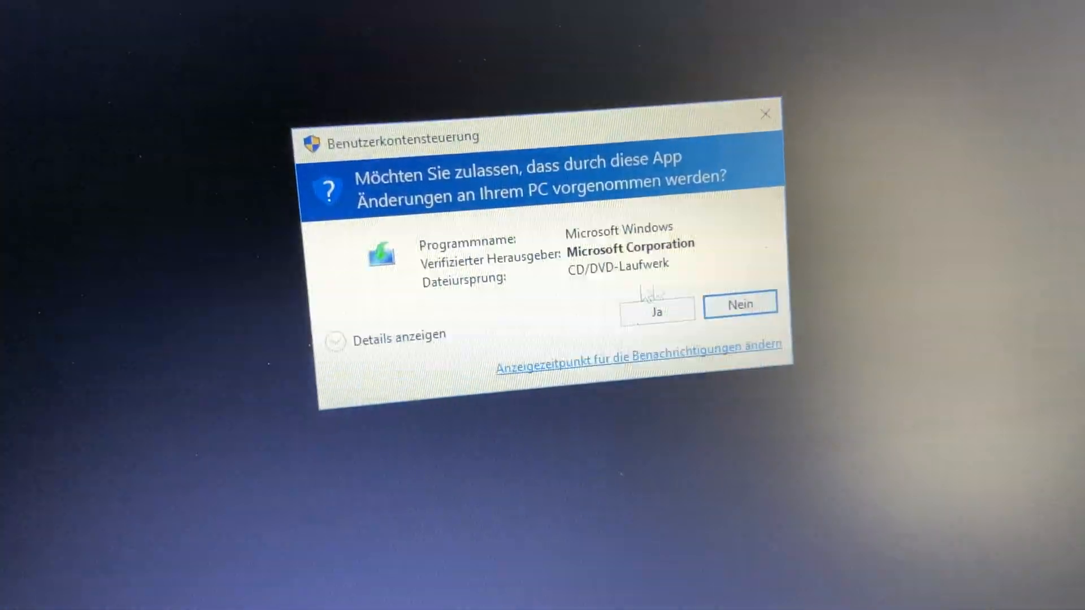
pyautogui.click(657, 303)
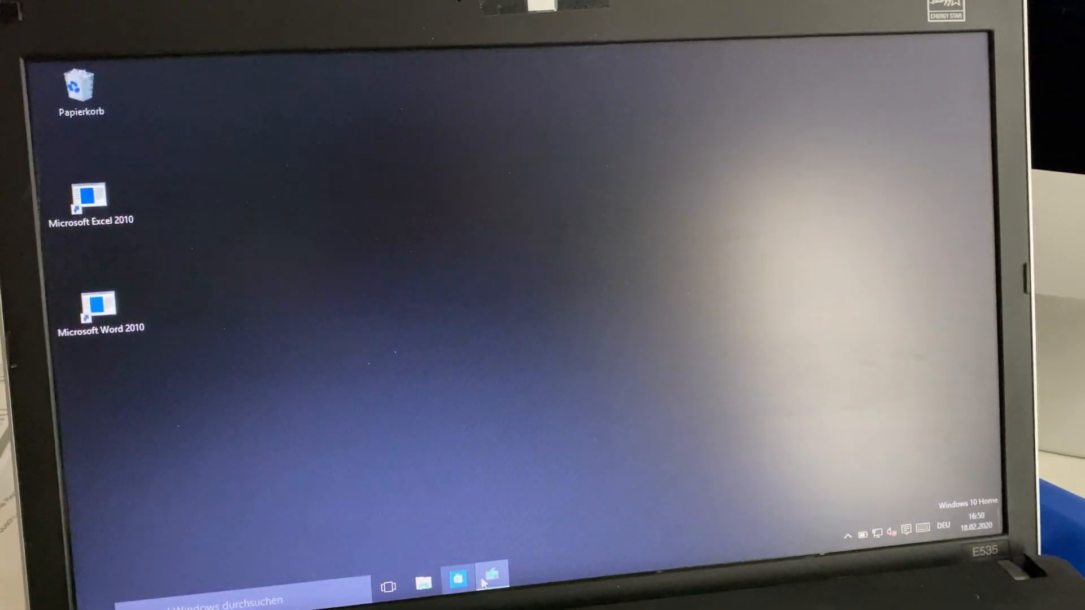
pyautogui.click(491, 575)
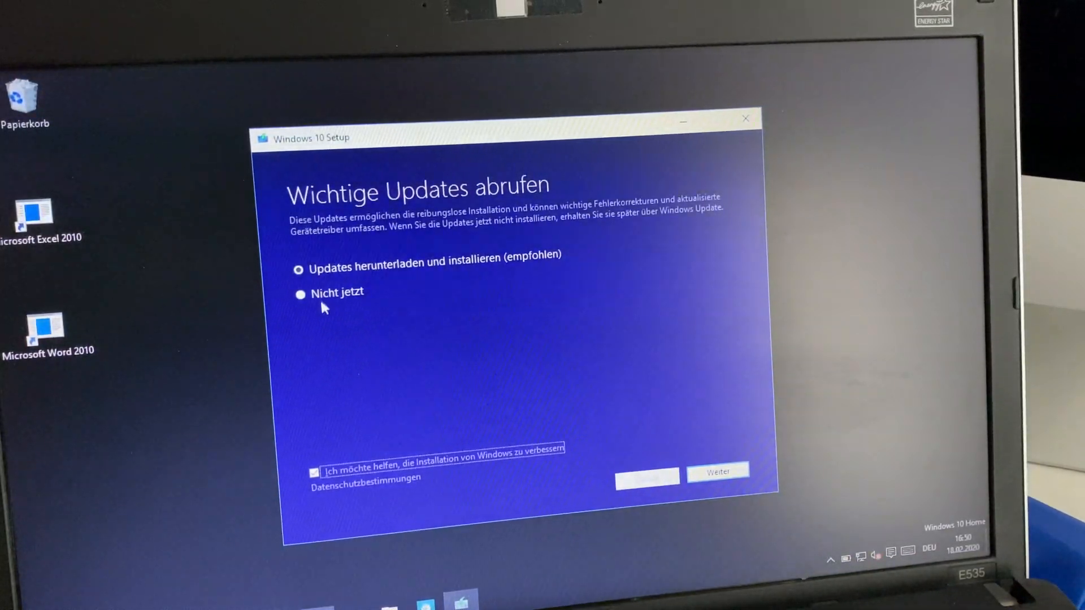
# - Choose 'Nicht jetzt', uncheck 'Ich möchte helfen…', and continue with 'Weiter'
pyautogui.click(299, 293)
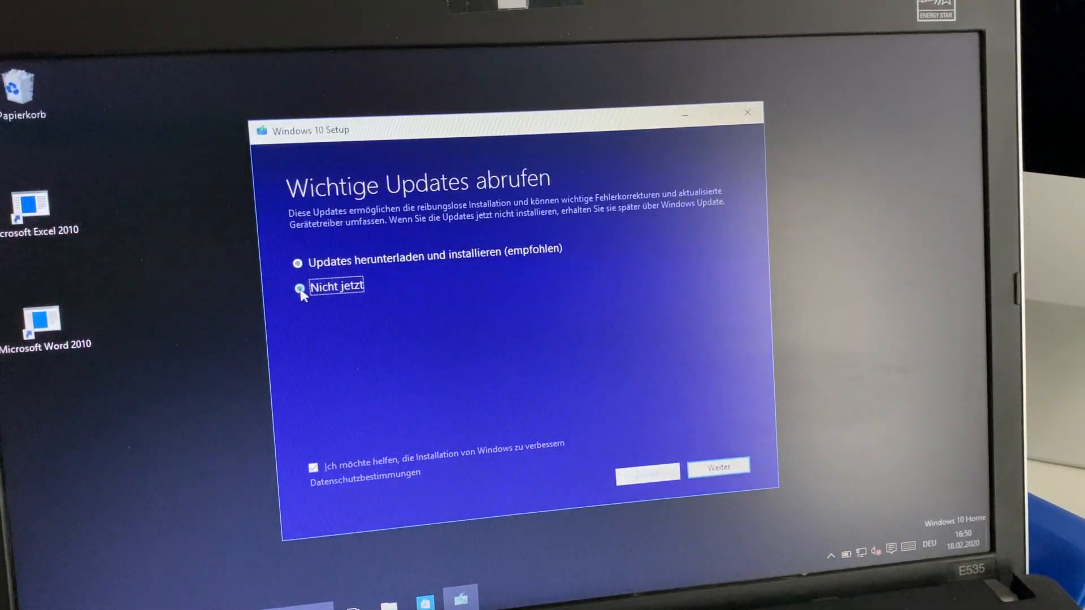
pyautogui.click(296, 286)
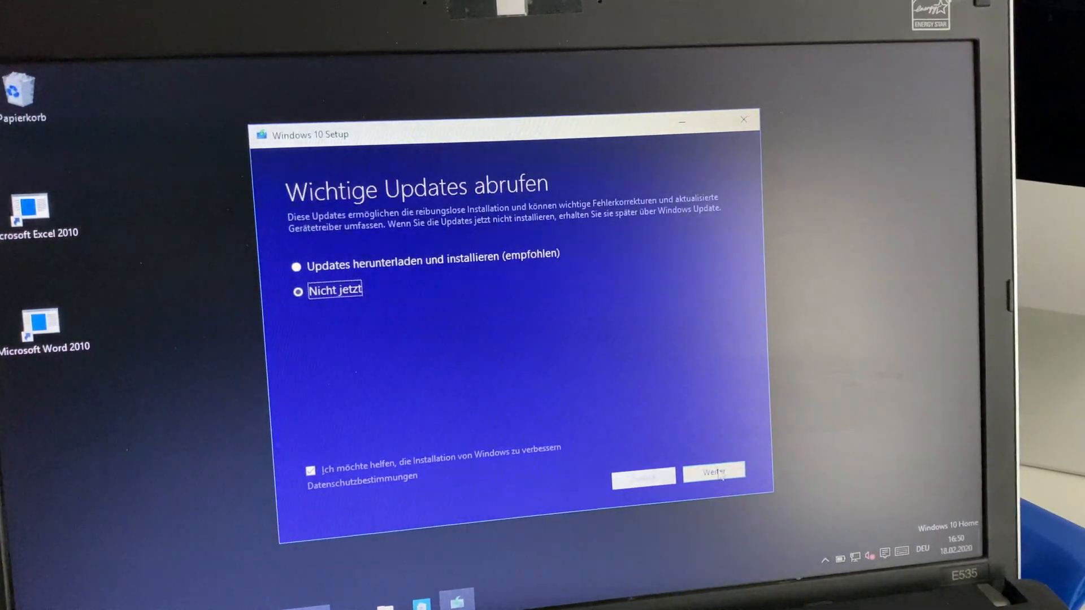
pyautogui.click(310, 469)
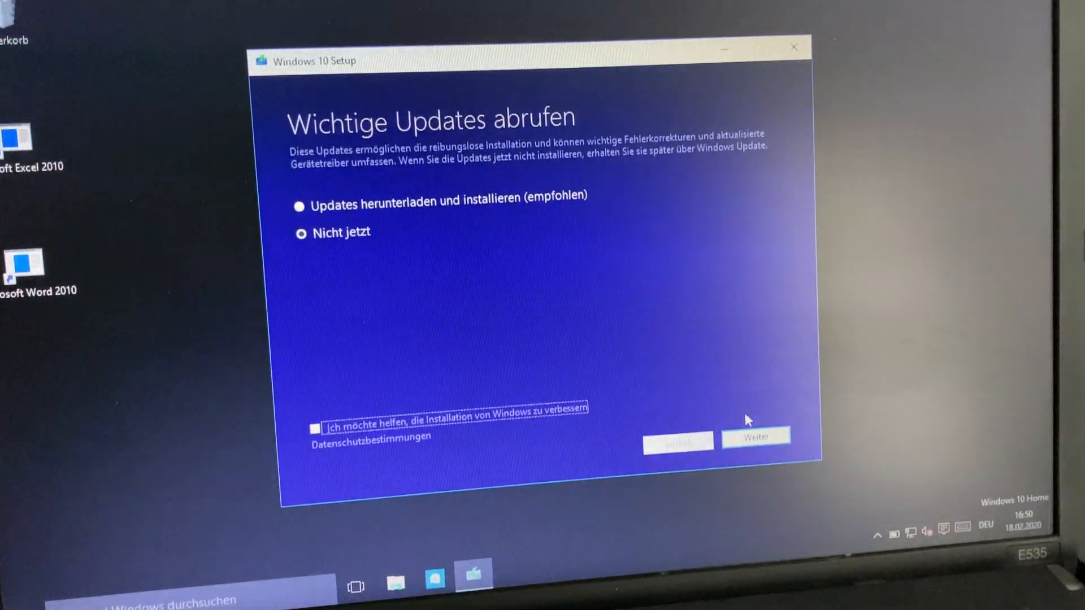
pyautogui.click(755, 437)
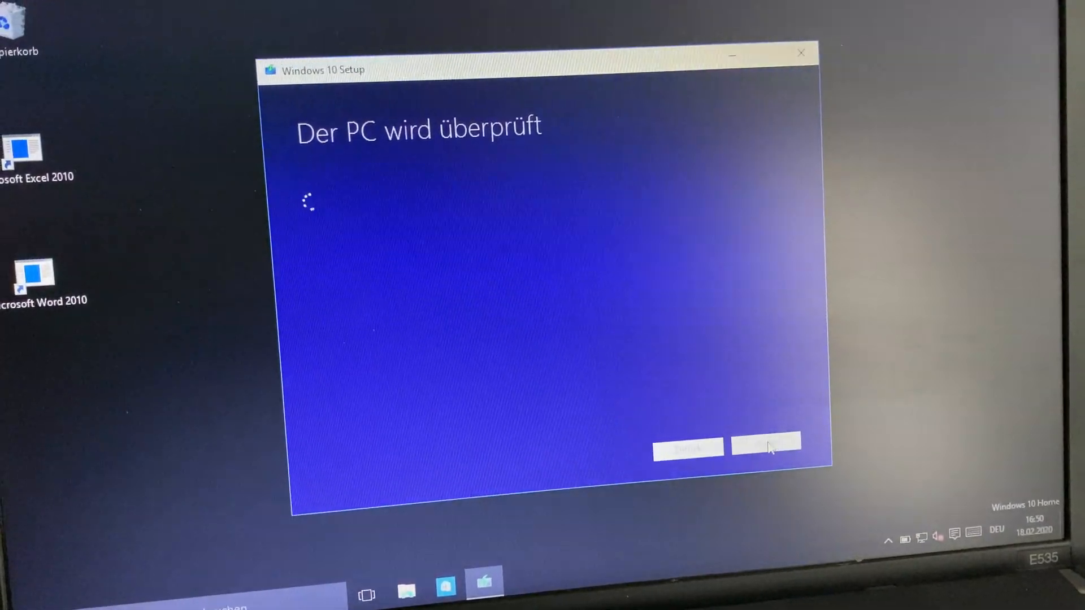